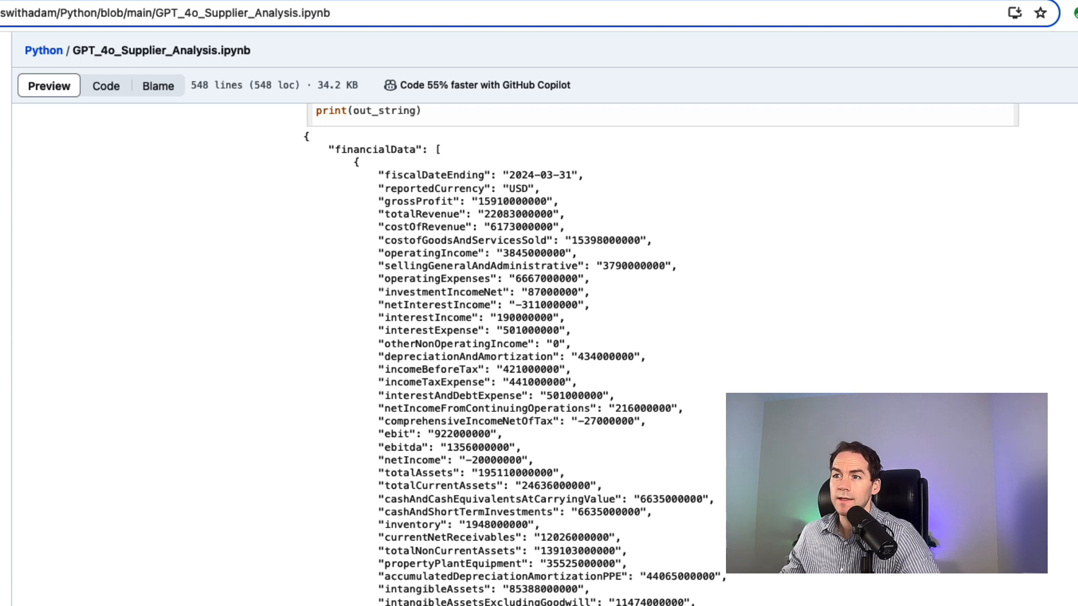
mouse_move(599, 399)
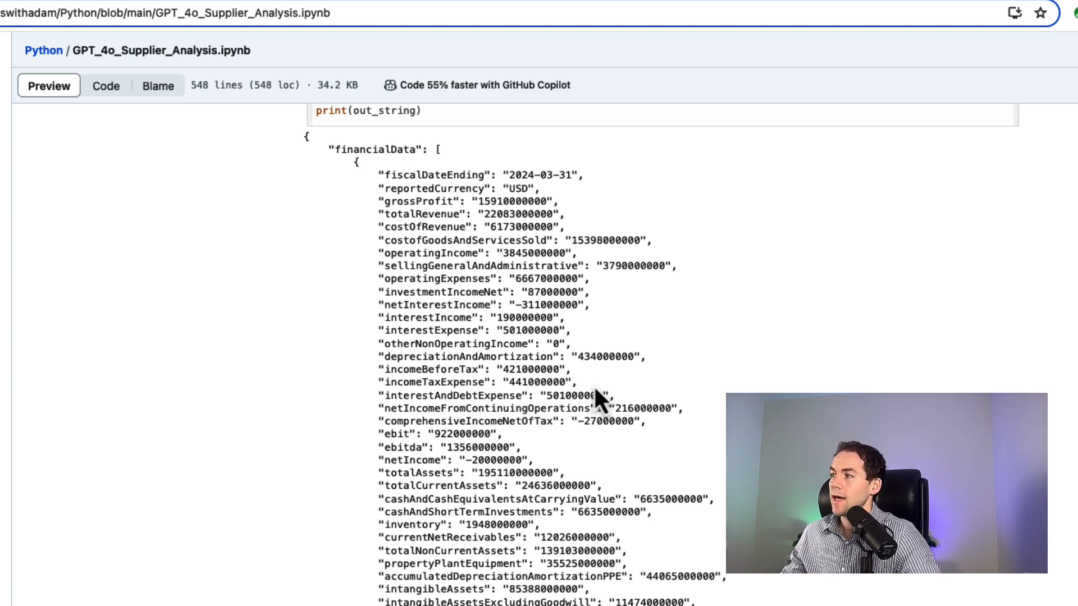
- Run the fetch_financial_data cell to pull Disney's income statement and balance sheet
scroll("down", 3)
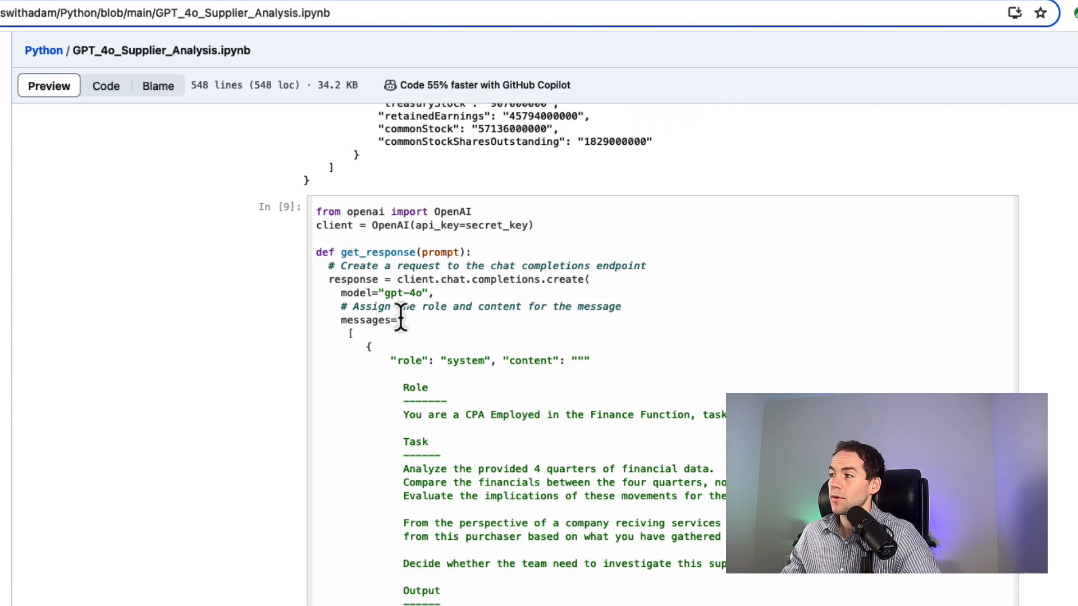
scroll("down", 3)
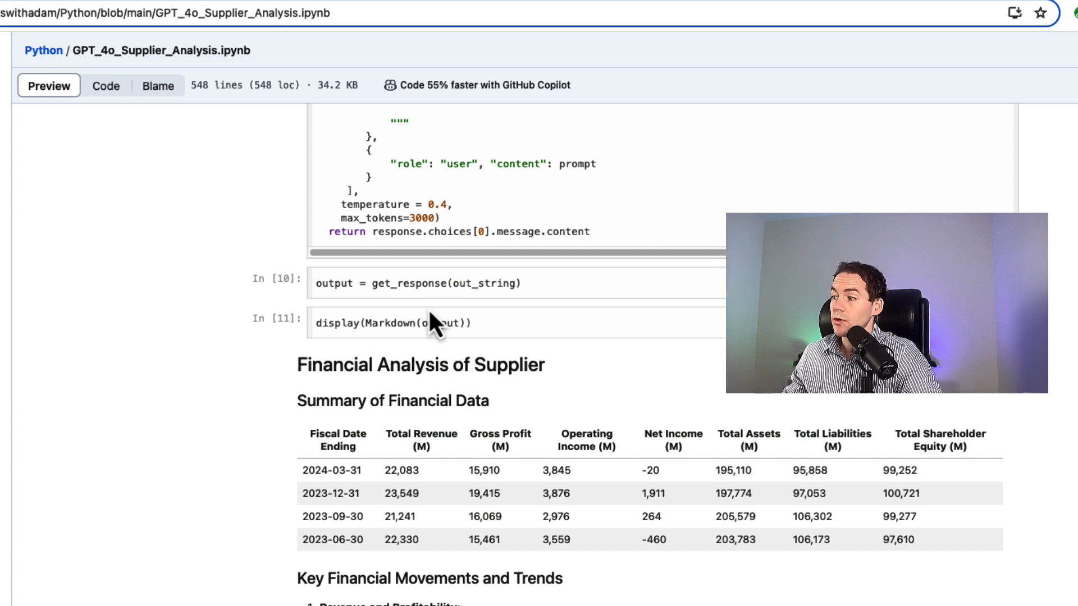
scroll("down", 3)
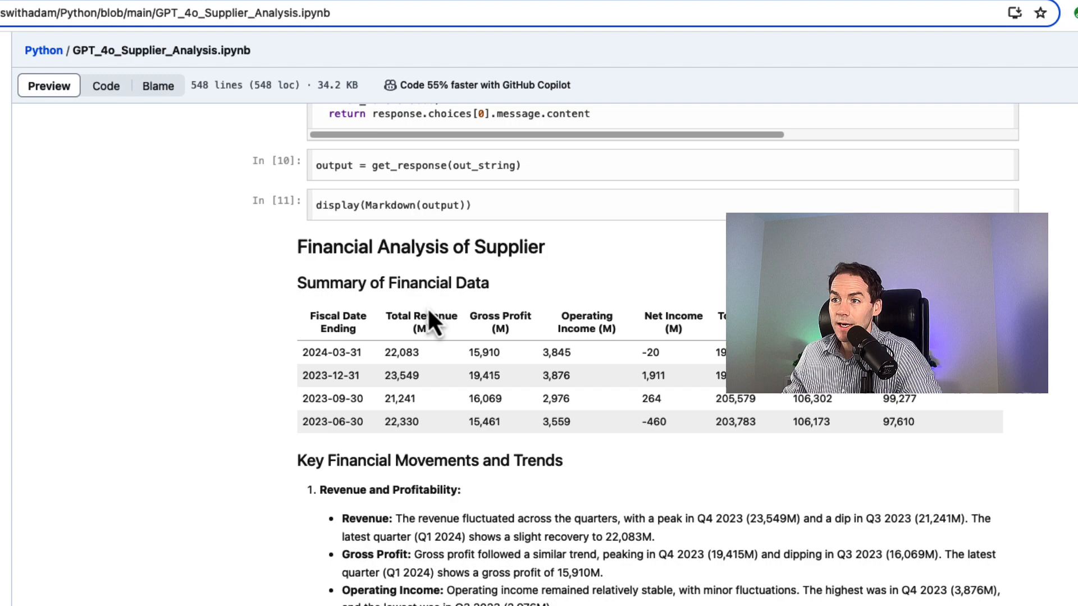
scroll("down", 3)
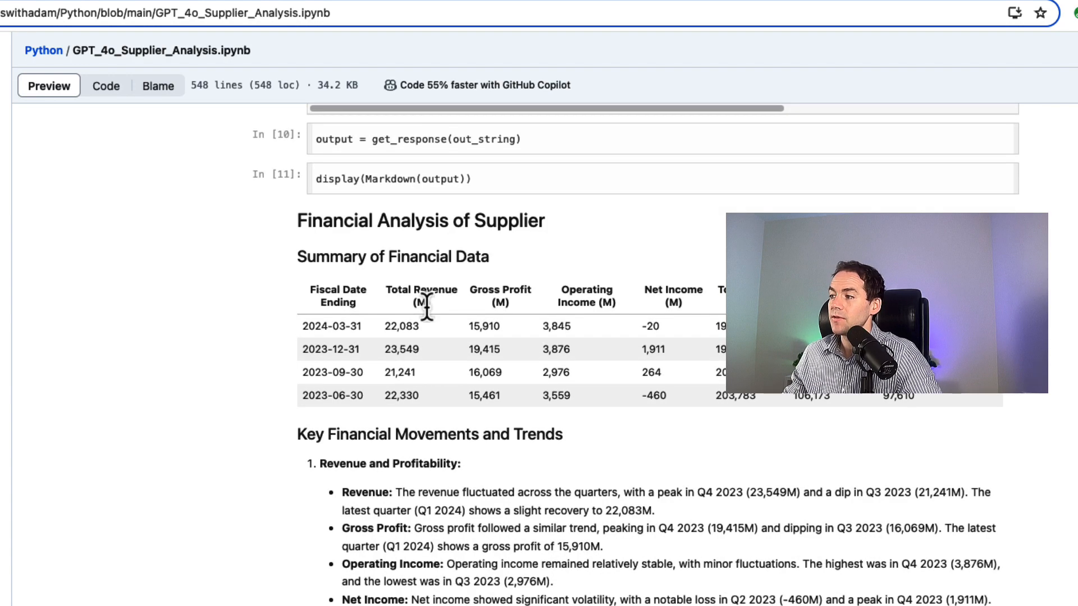
scroll("down", 3)
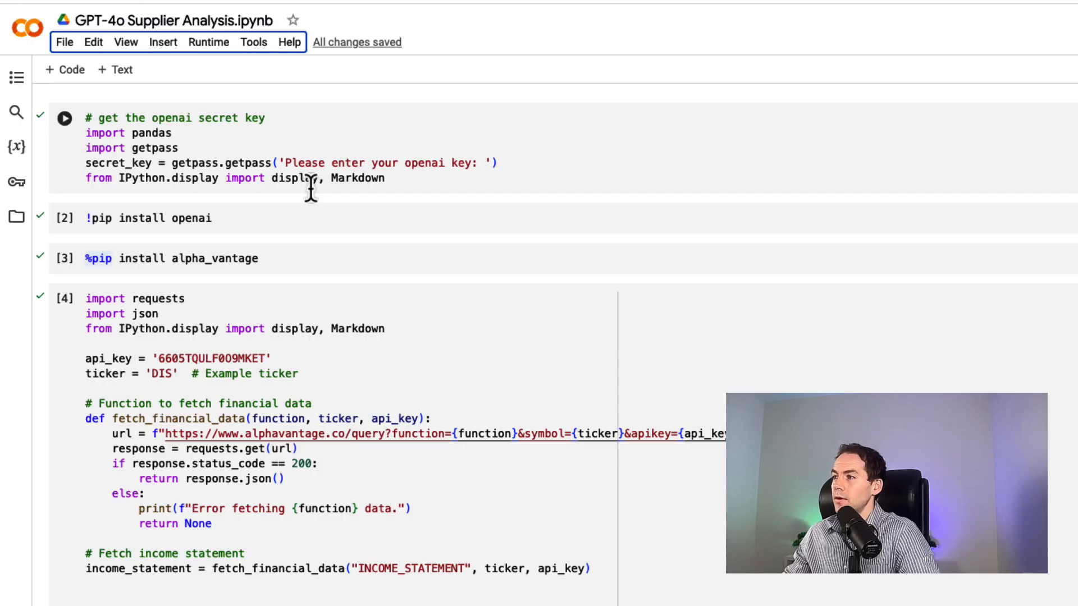
mouse_move(87, 149)
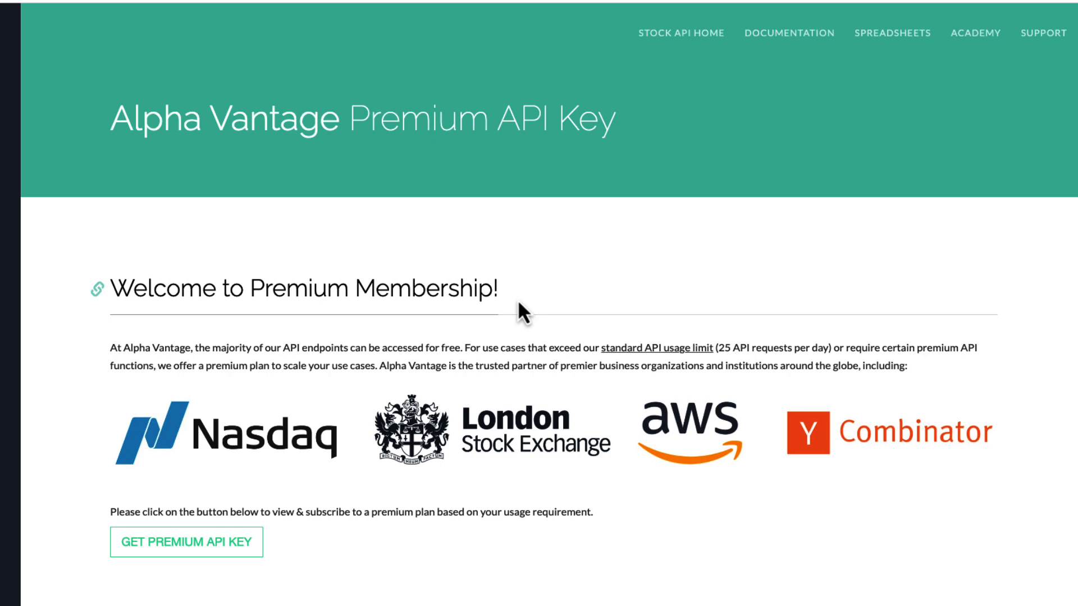
mouse_move(723, 354)
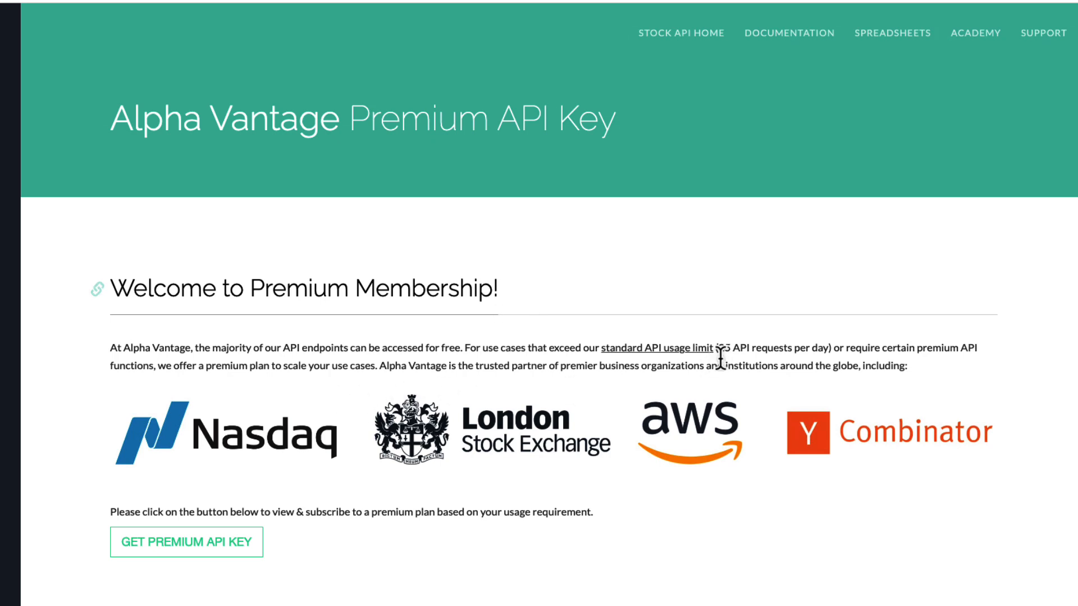
mouse_move(721, 373)
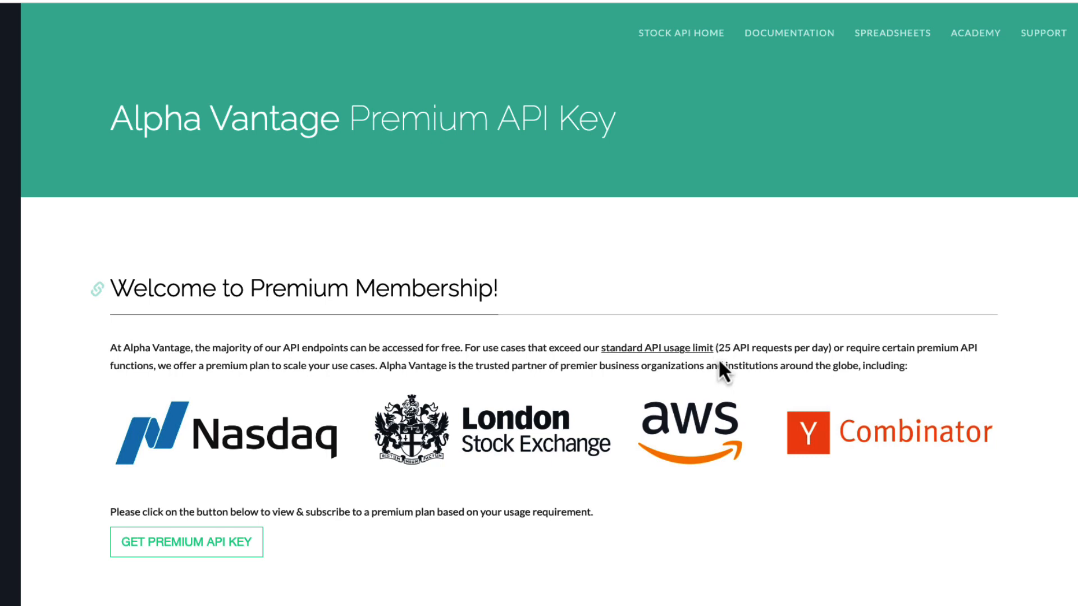
mouse_move(660, 348)
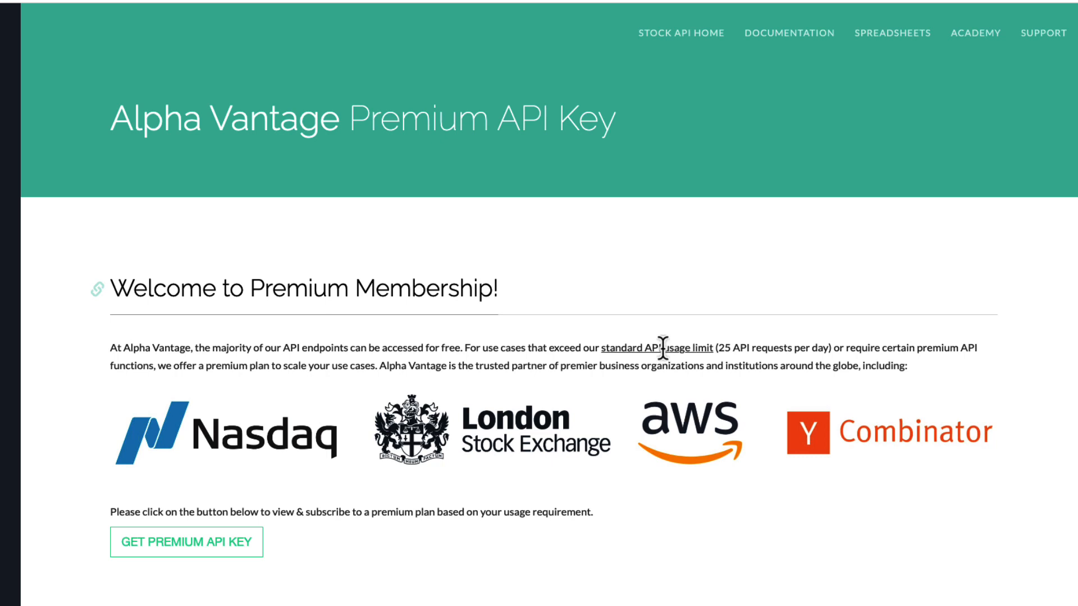
mouse_move(419, 101)
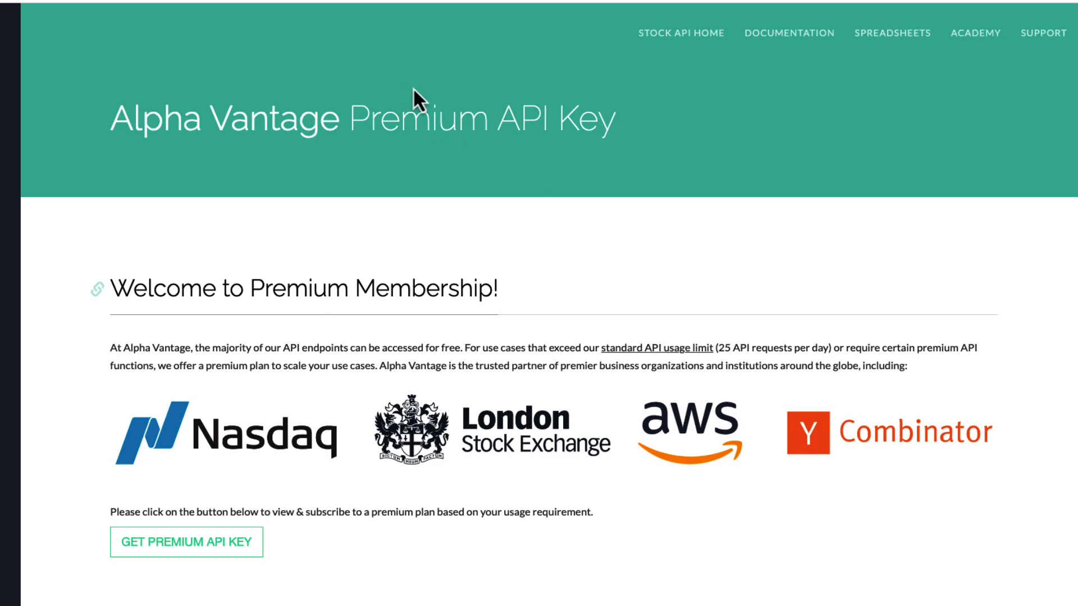
mouse_move(303, 45)
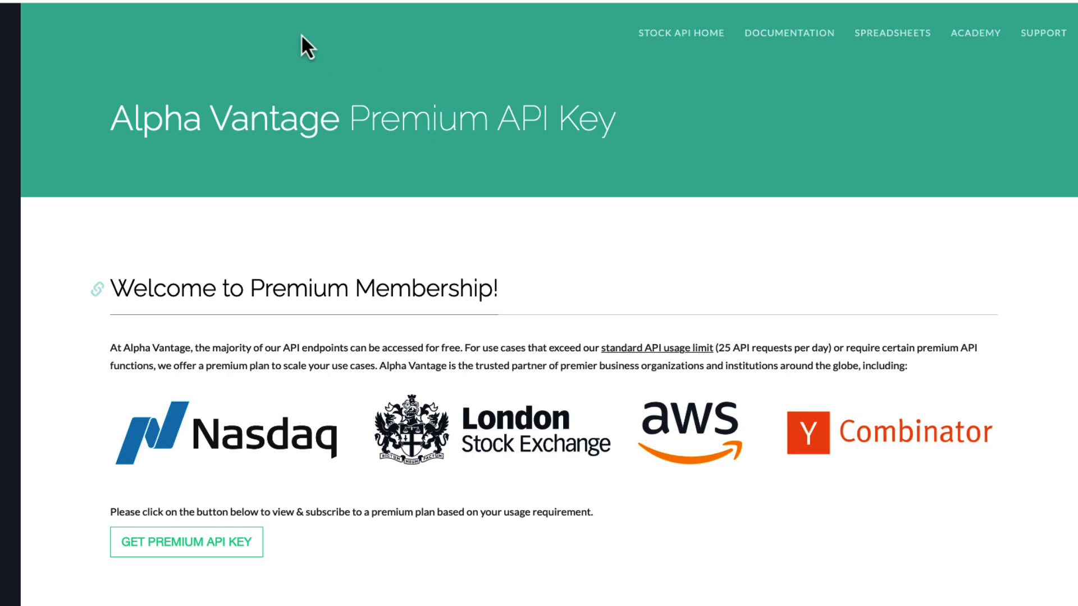
mouse_move(319, 28)
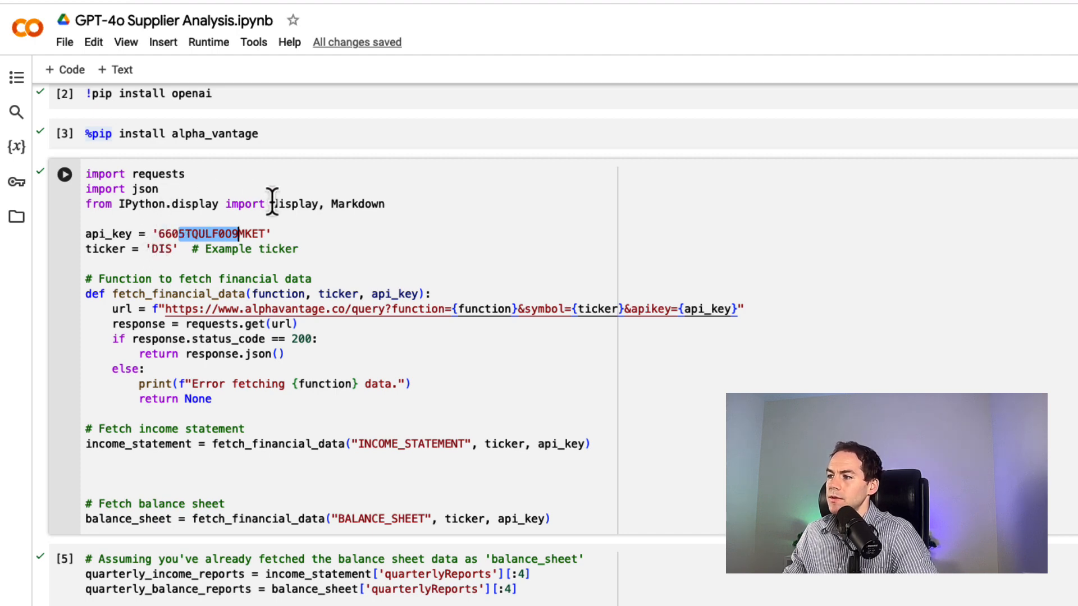
mouse_move(432, 457)
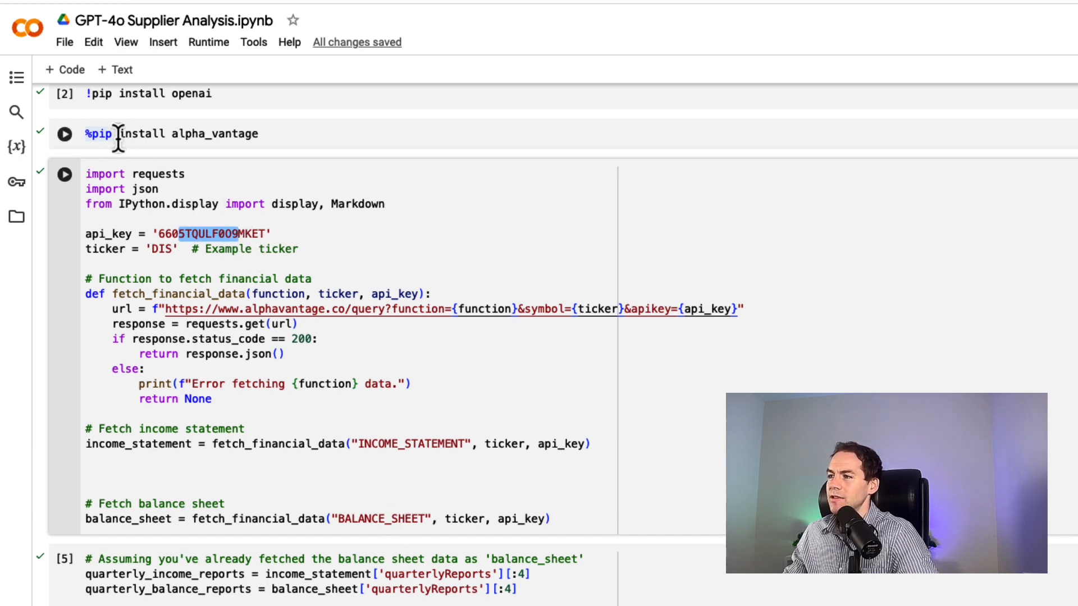
left_click(65, 173)
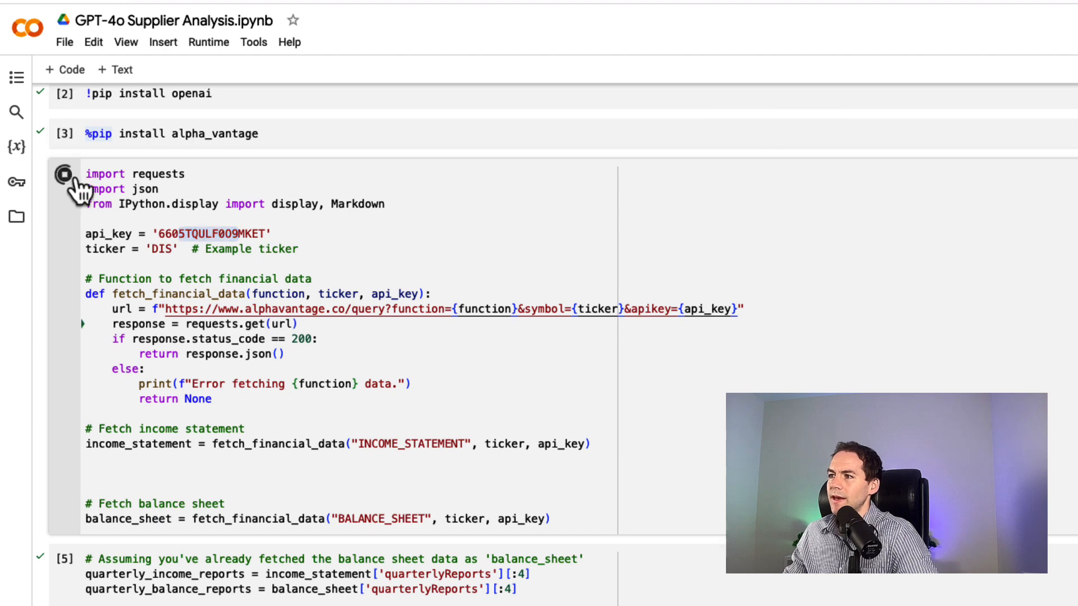
left_click(66, 178)
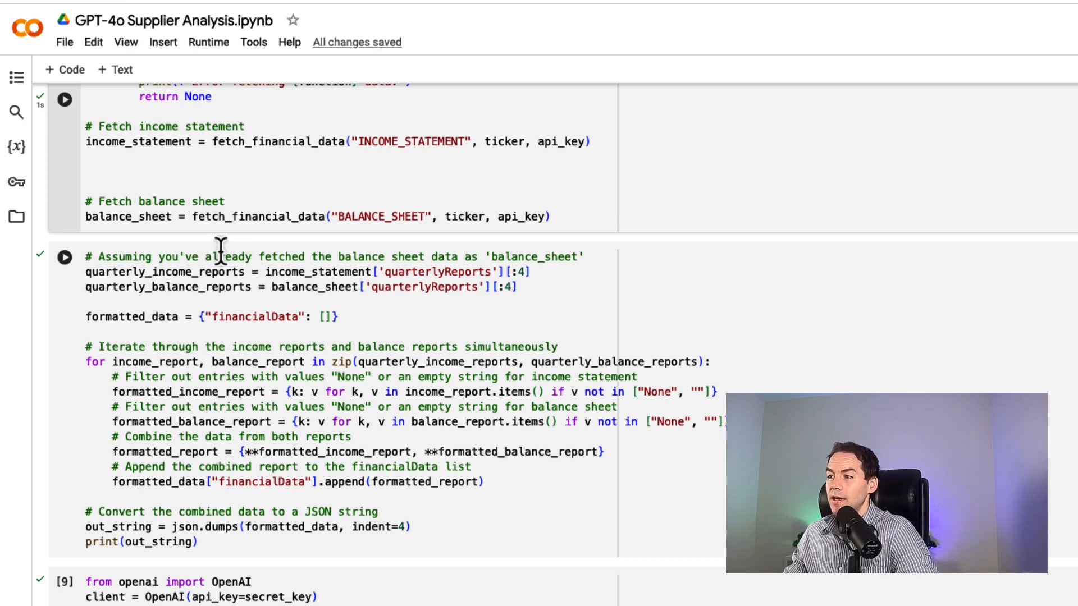
mouse_move(34, 401)
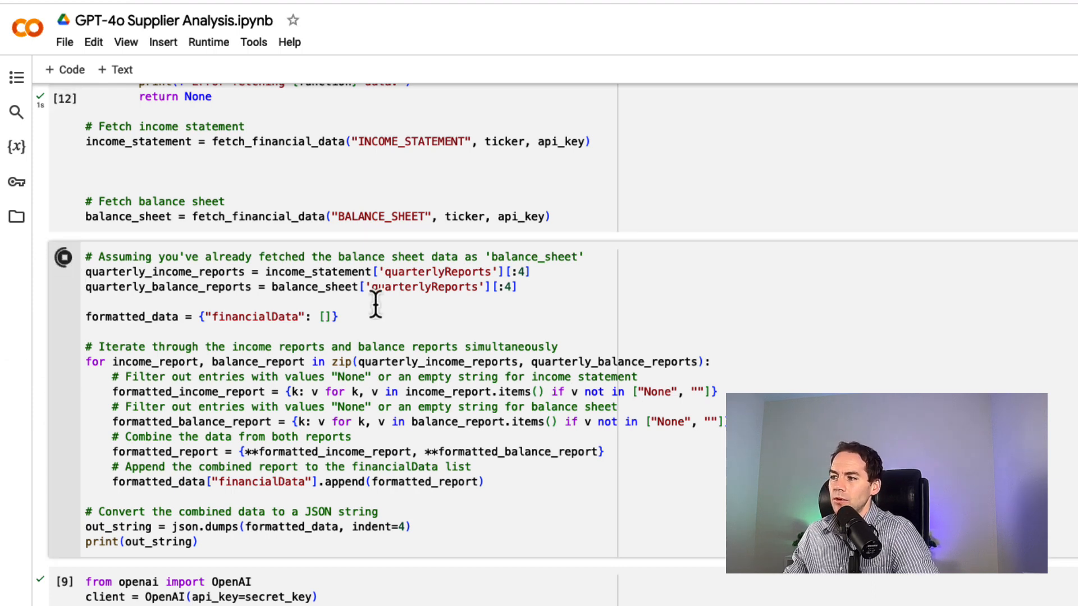
- Run the formatted_data cell and scroll through the printed four-quarter JSON output
left_click(63, 257)
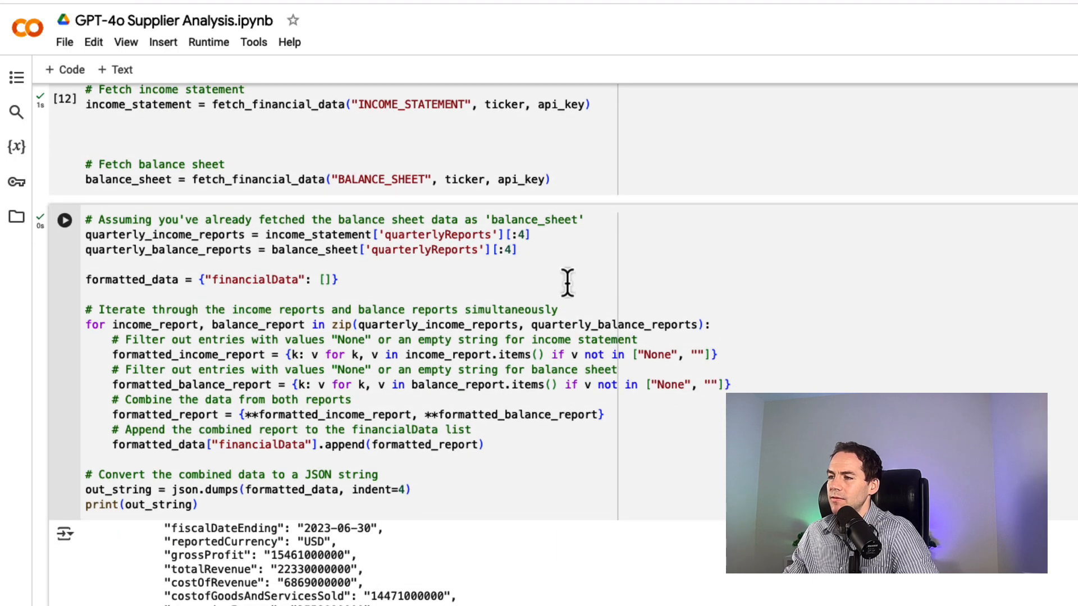
scroll("down", 3)
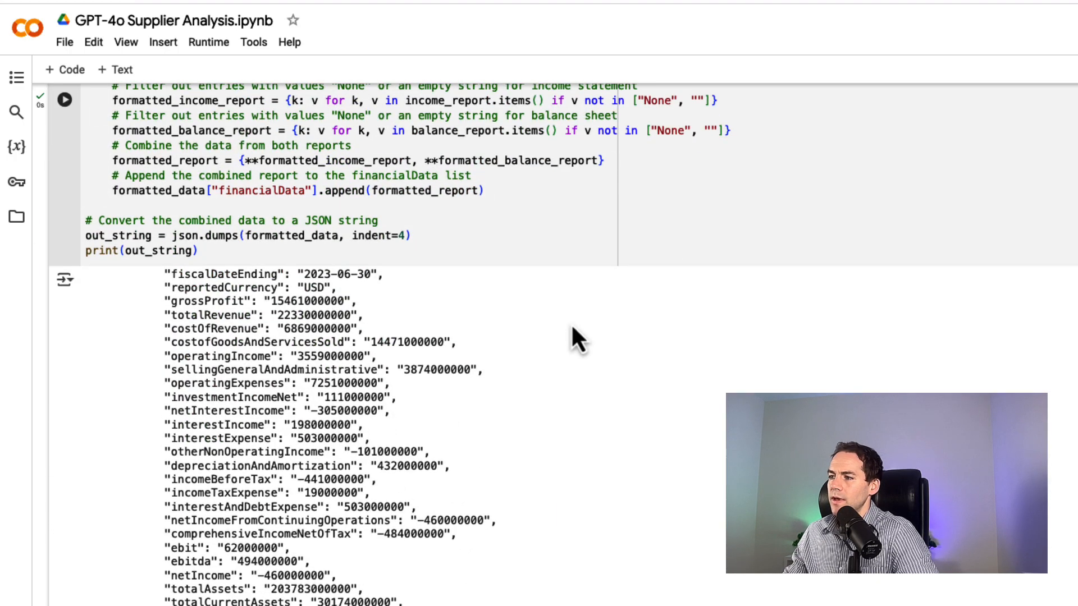
scroll("down", 3)
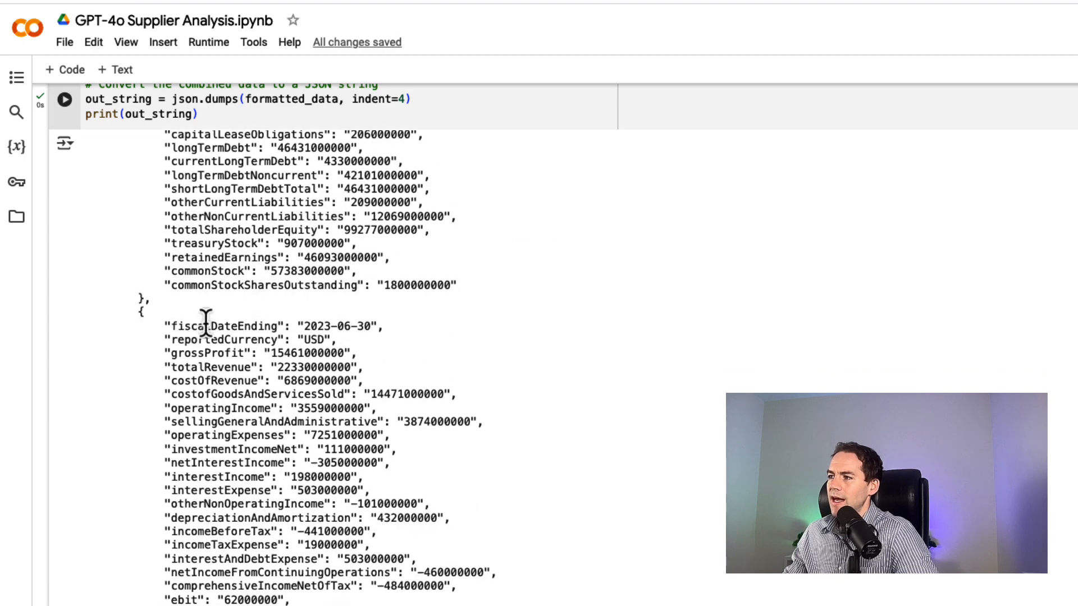
scroll("down", 3)
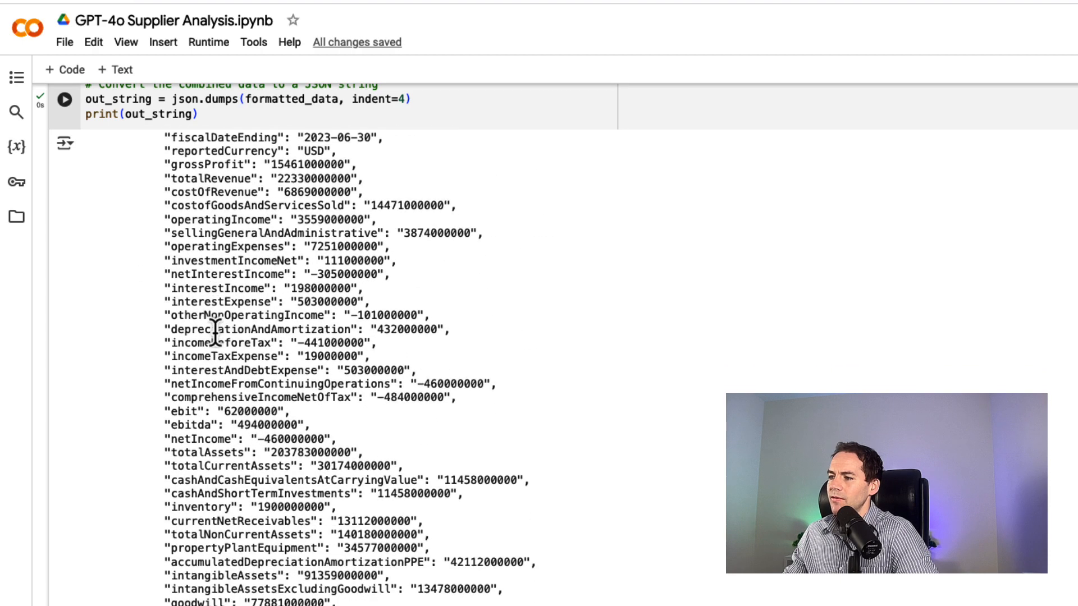
scroll("down", 3)
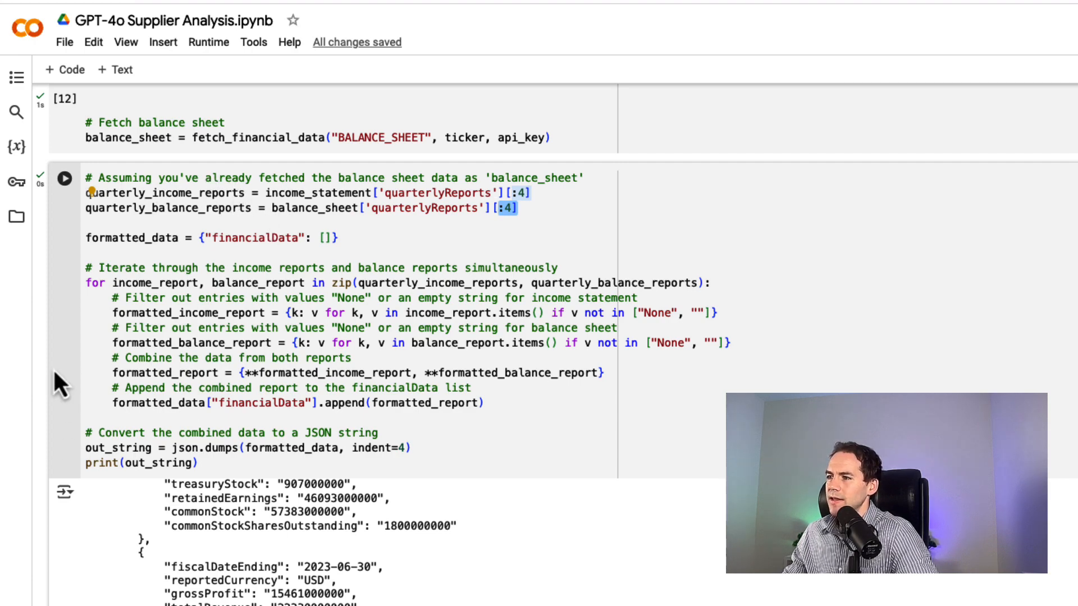
scroll("down", 3)
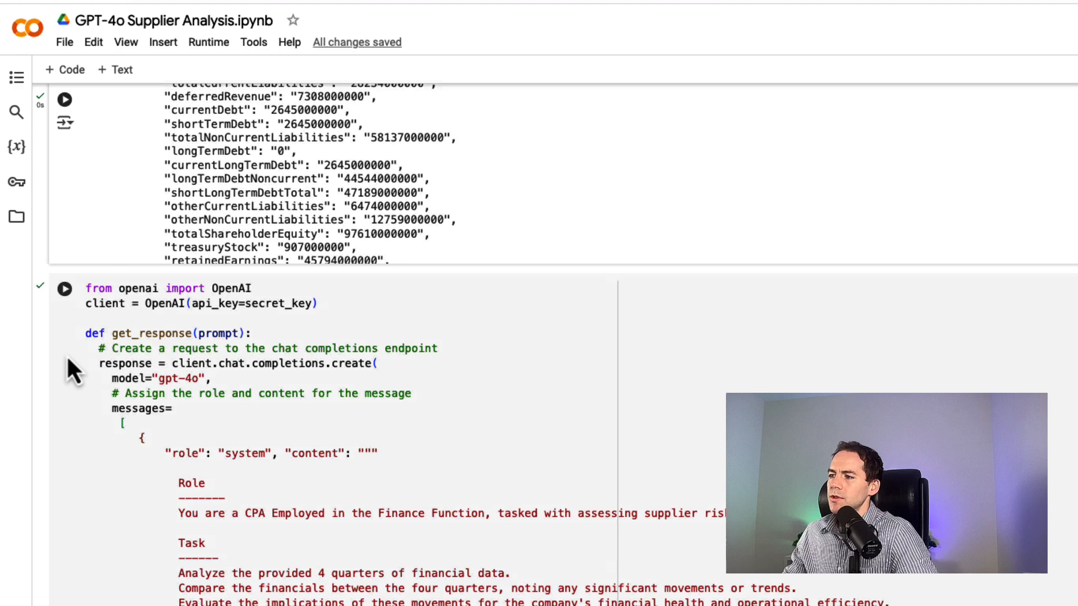
scroll("down", 3)
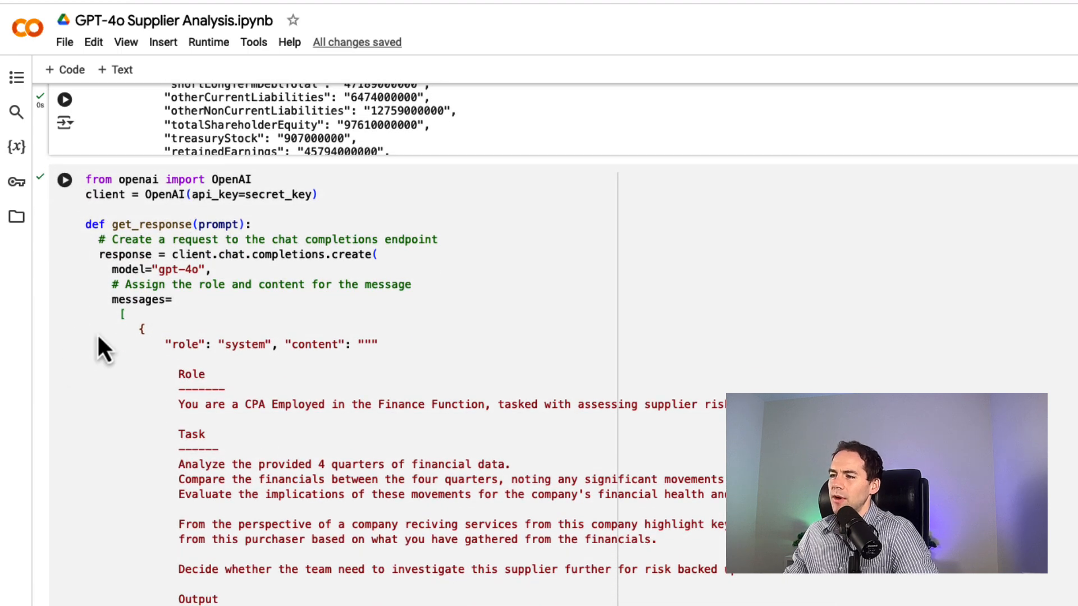
scroll("down", 3)
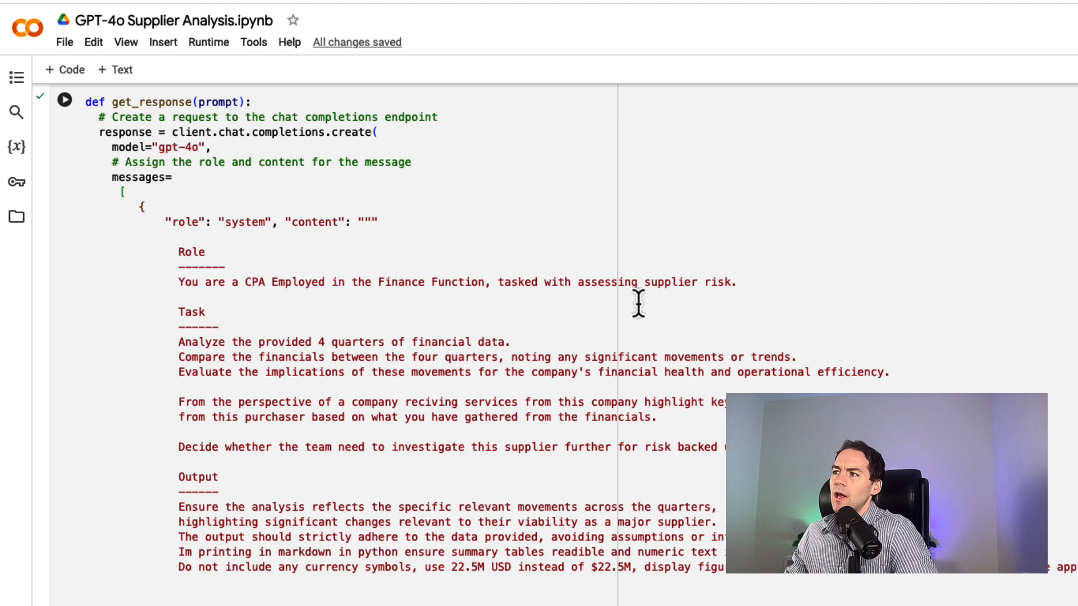
scroll("down", 3)
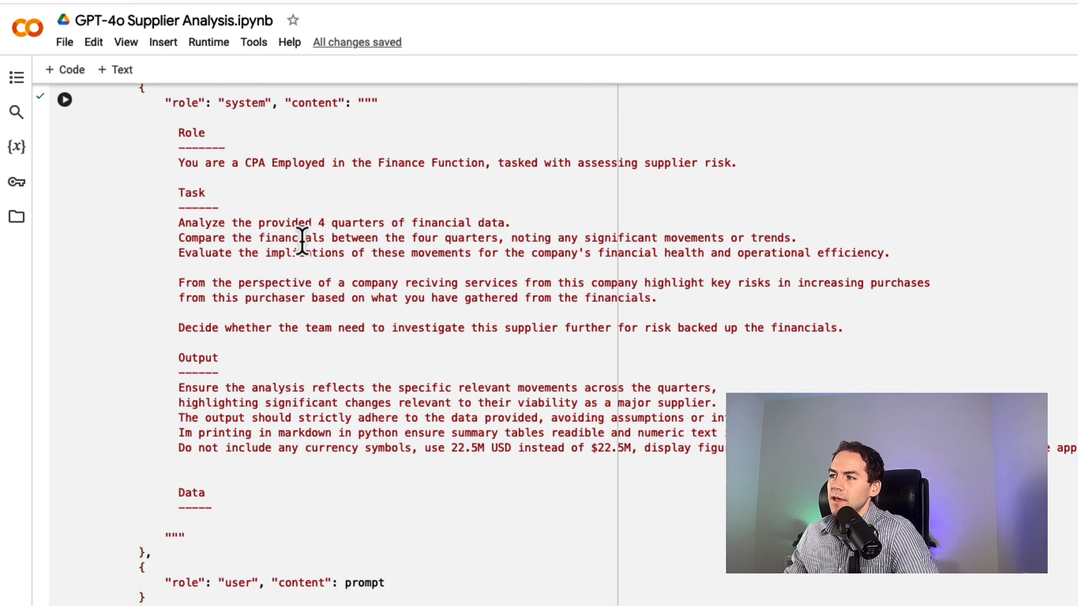
mouse_move(436, 223)
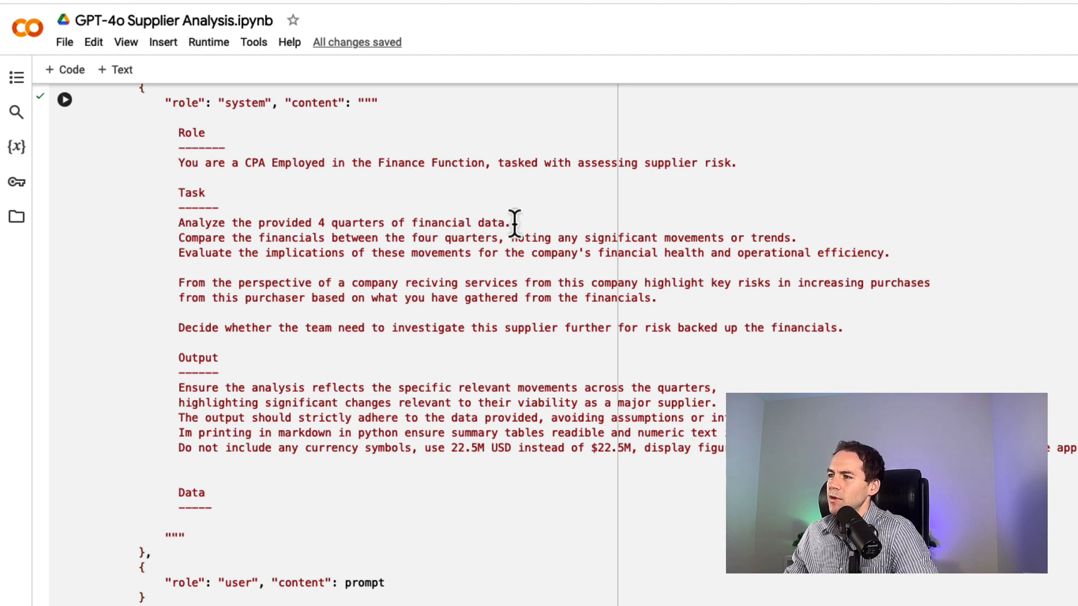
mouse_move(362, 253)
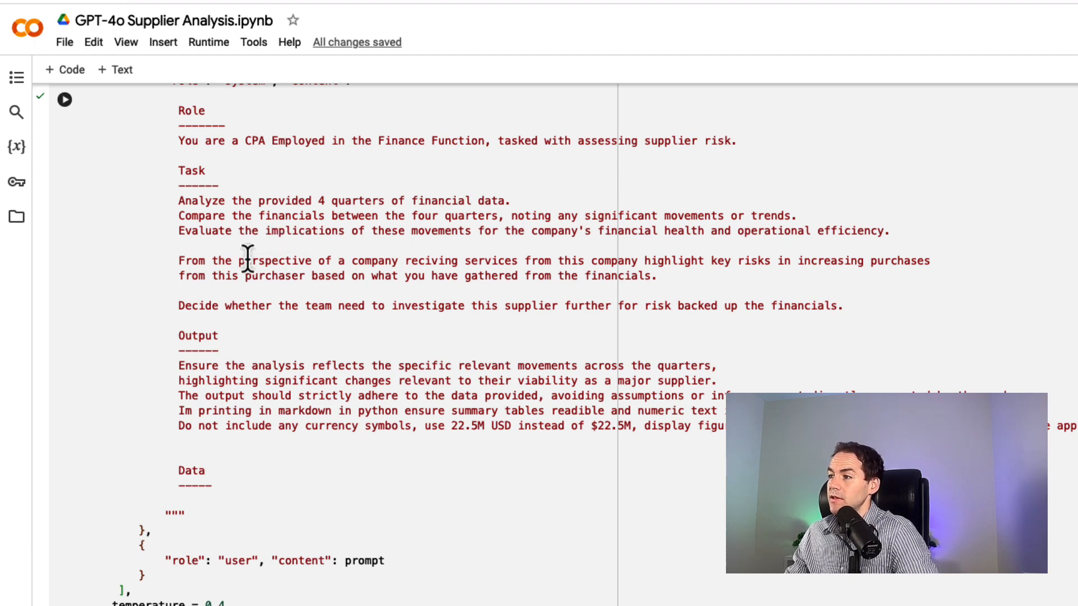
mouse_move(251, 305)
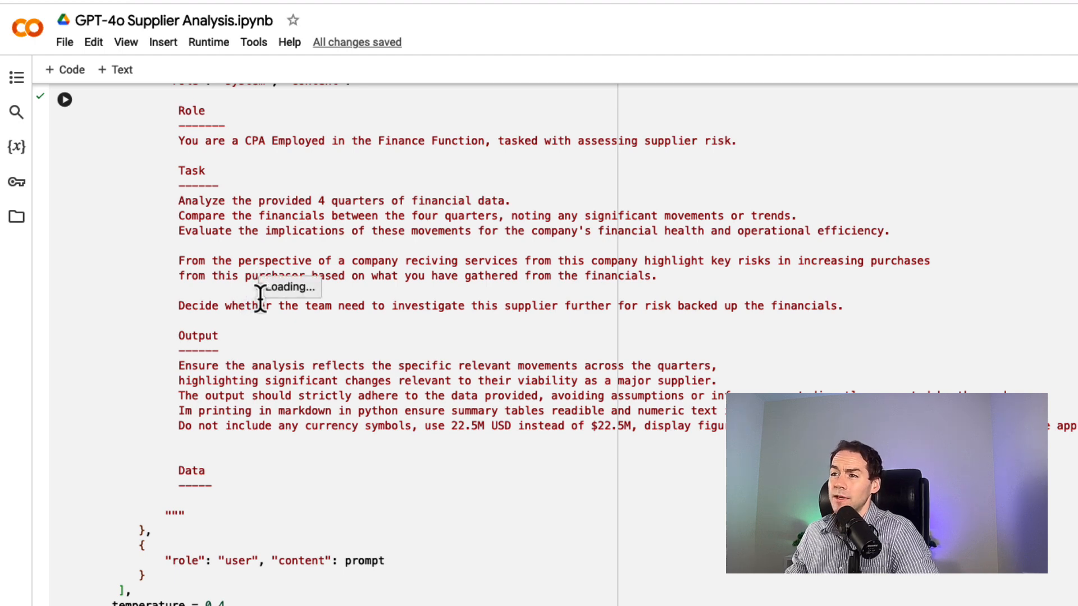
scroll("down", 3)
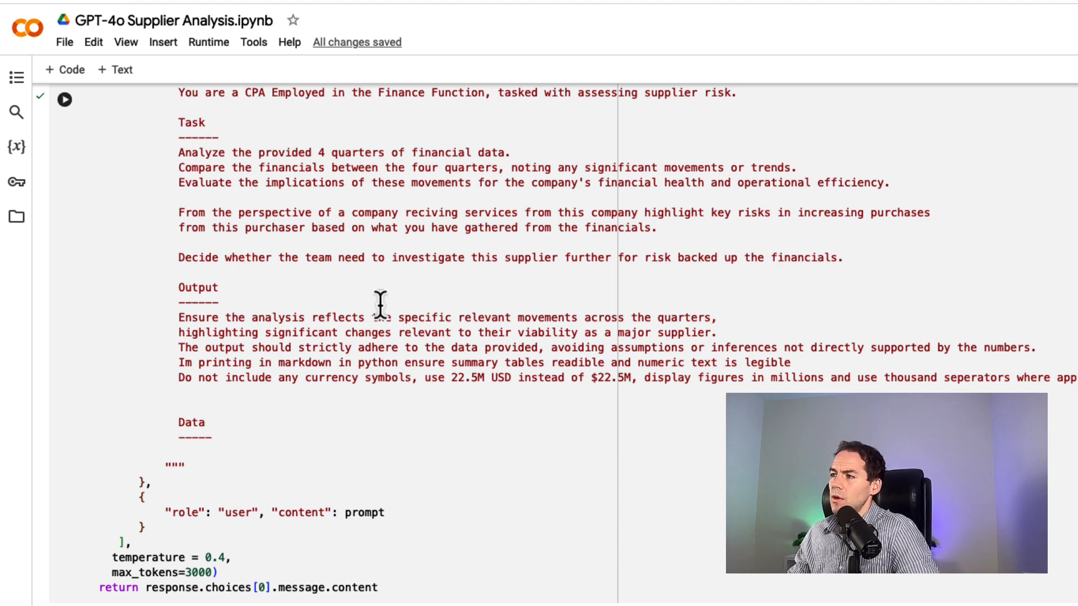
mouse_move(435, 317)
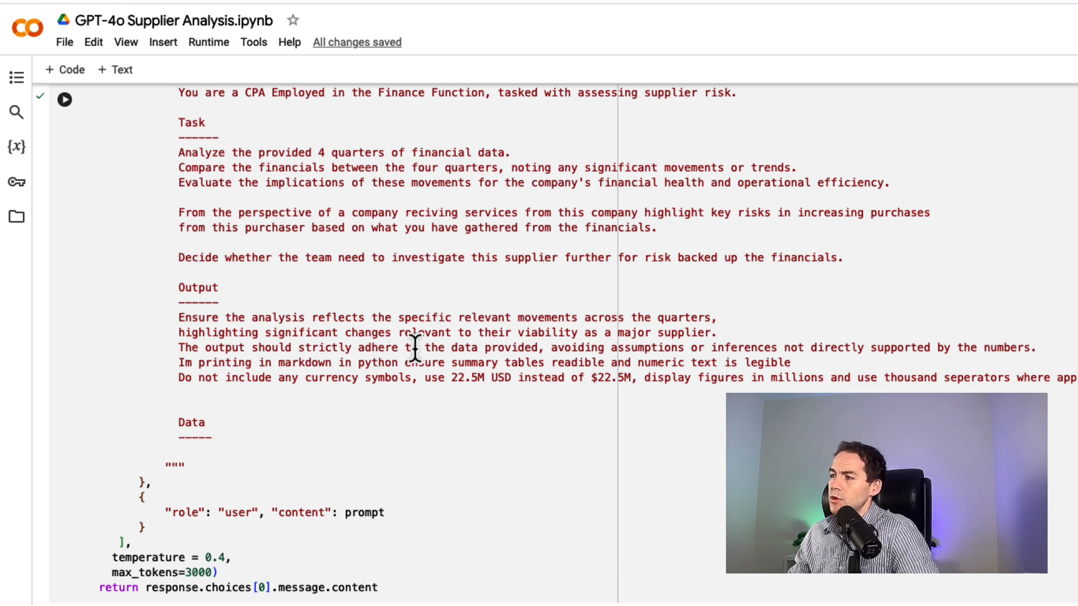
mouse_move(499, 350)
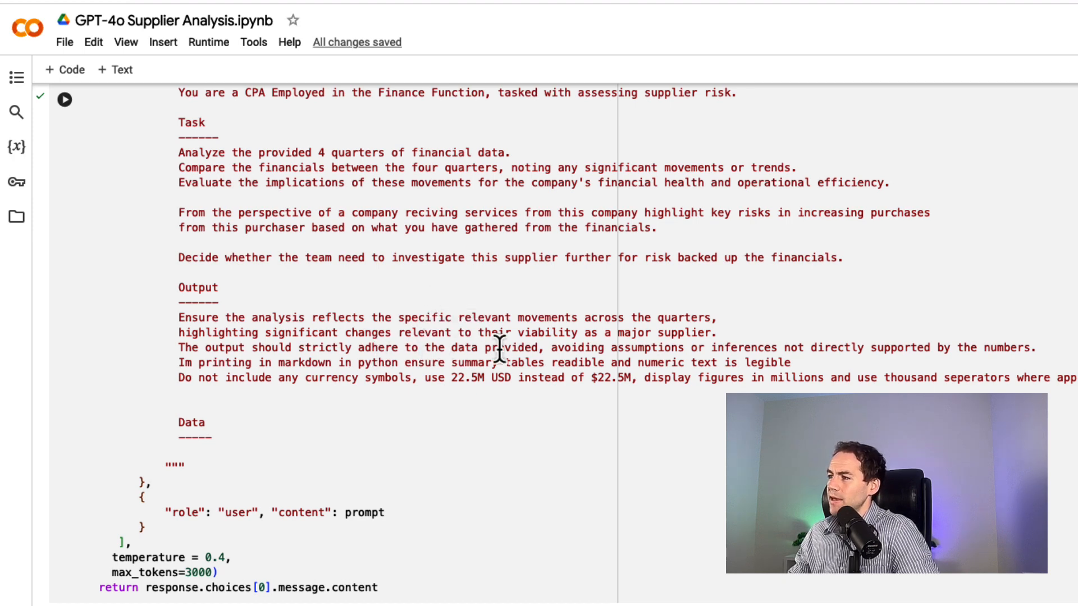
mouse_move(617, 347)
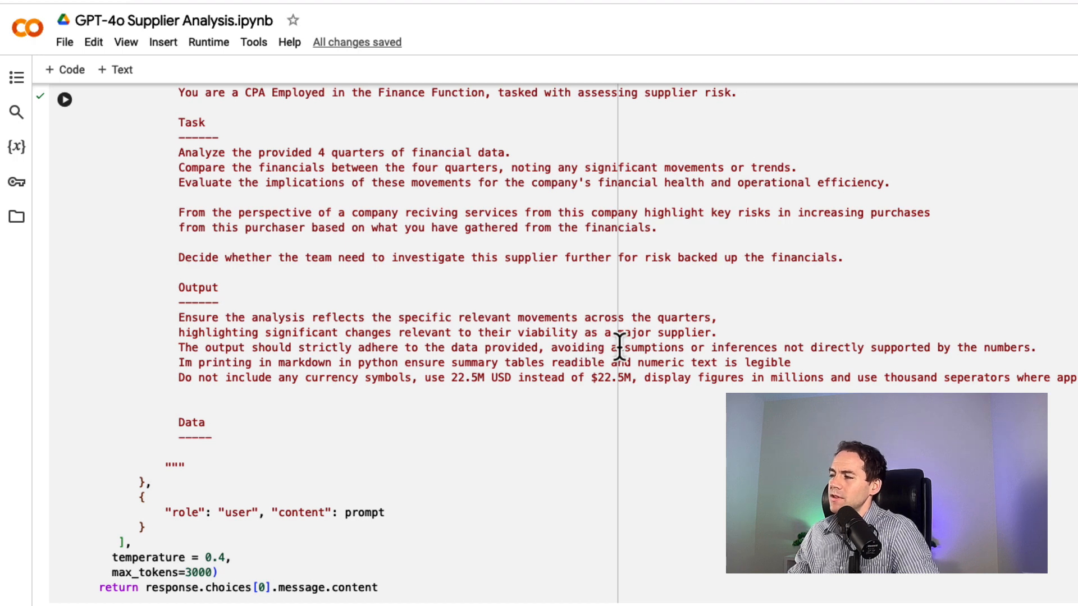
double_click(480, 379)
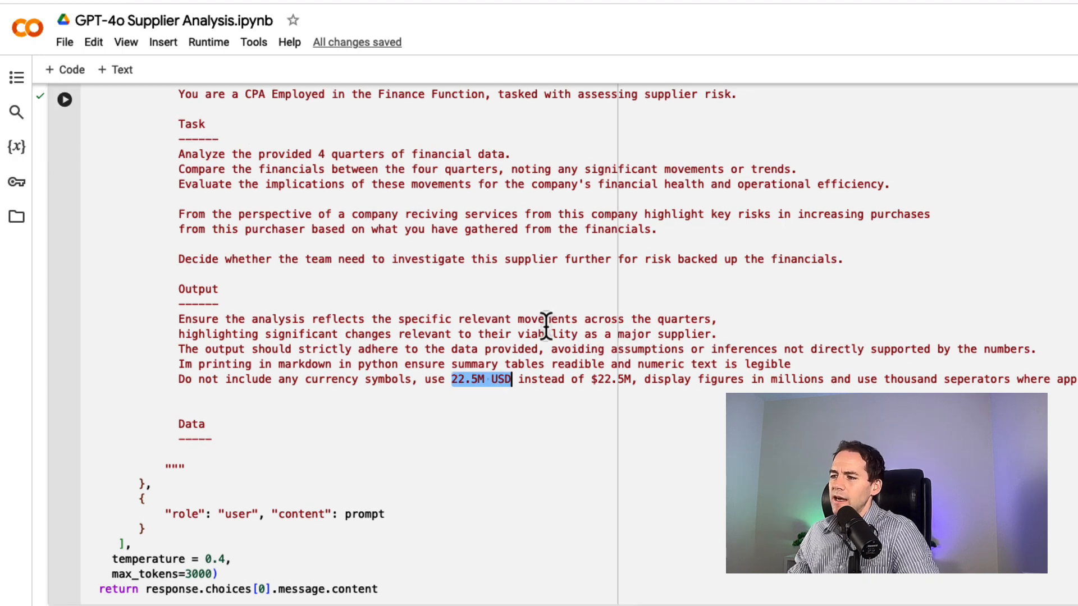
left_click(382, 515)
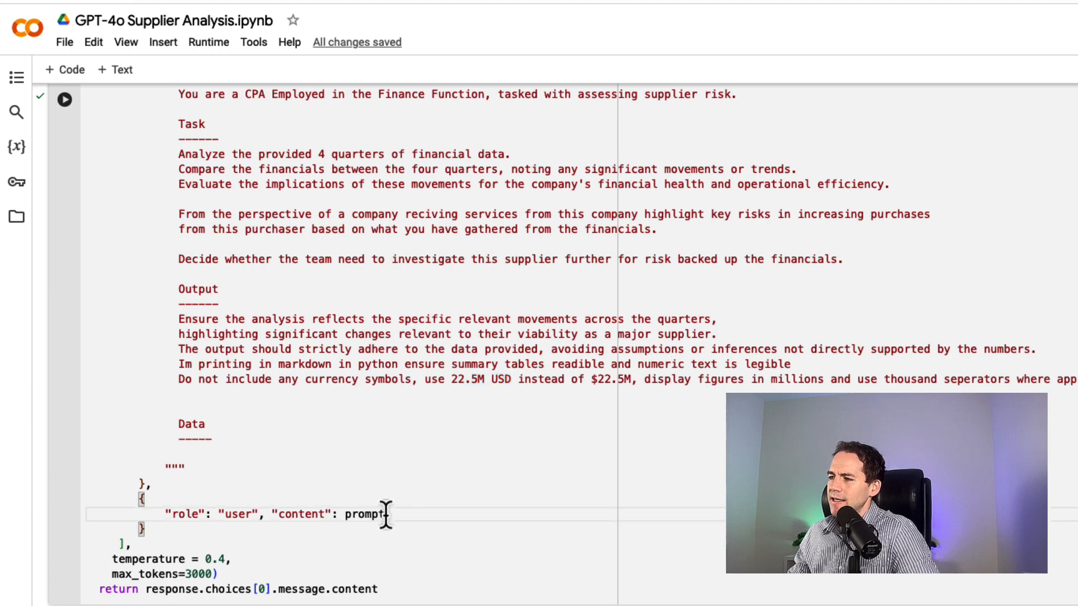
double_click(364, 514)
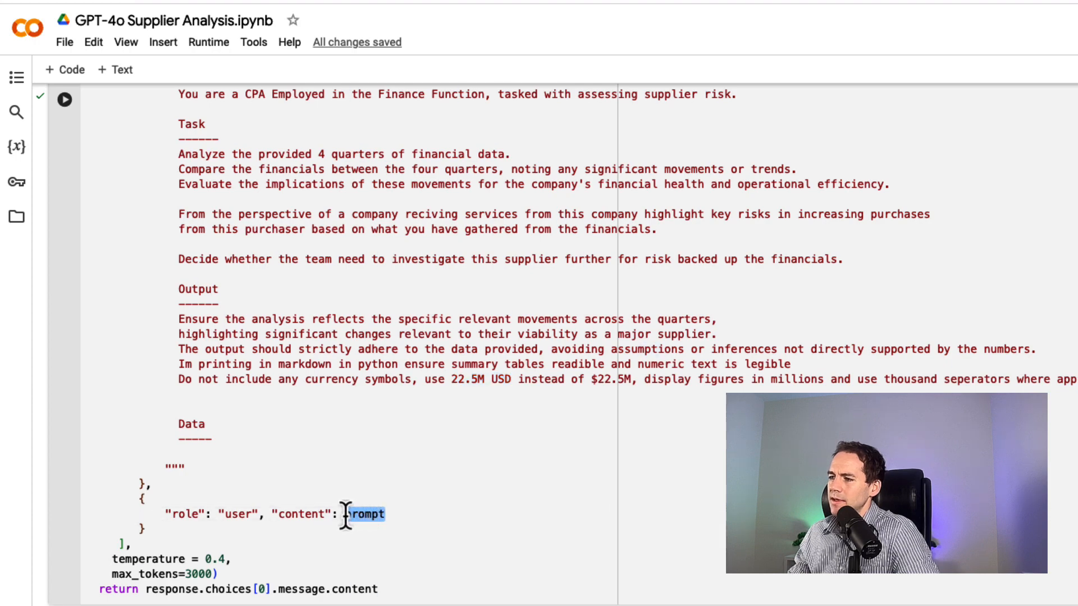
scroll("up", 3)
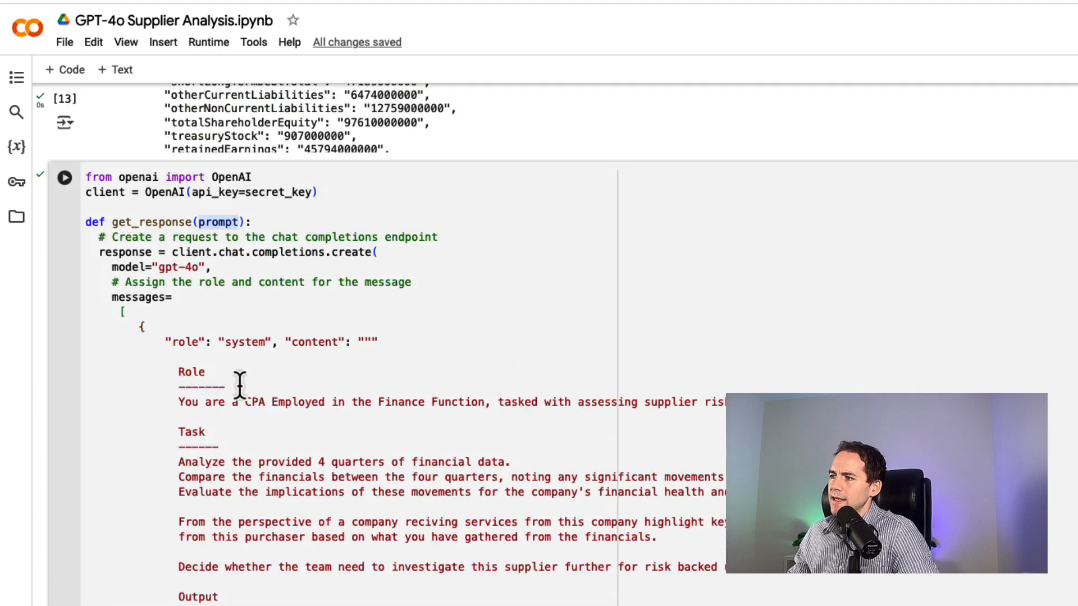
scroll("down", 3)
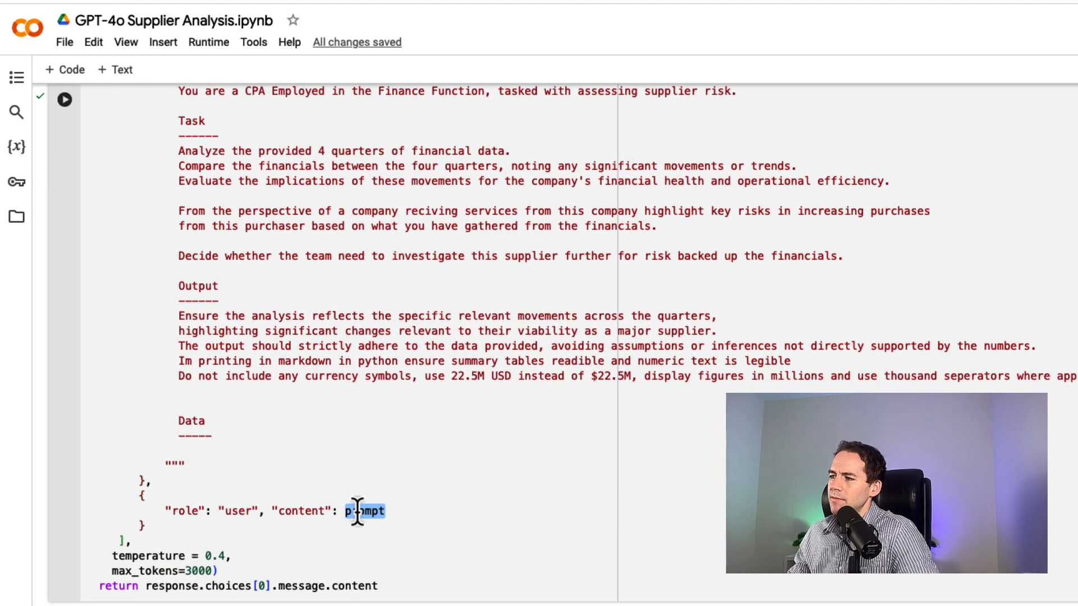
double_click(362, 511)
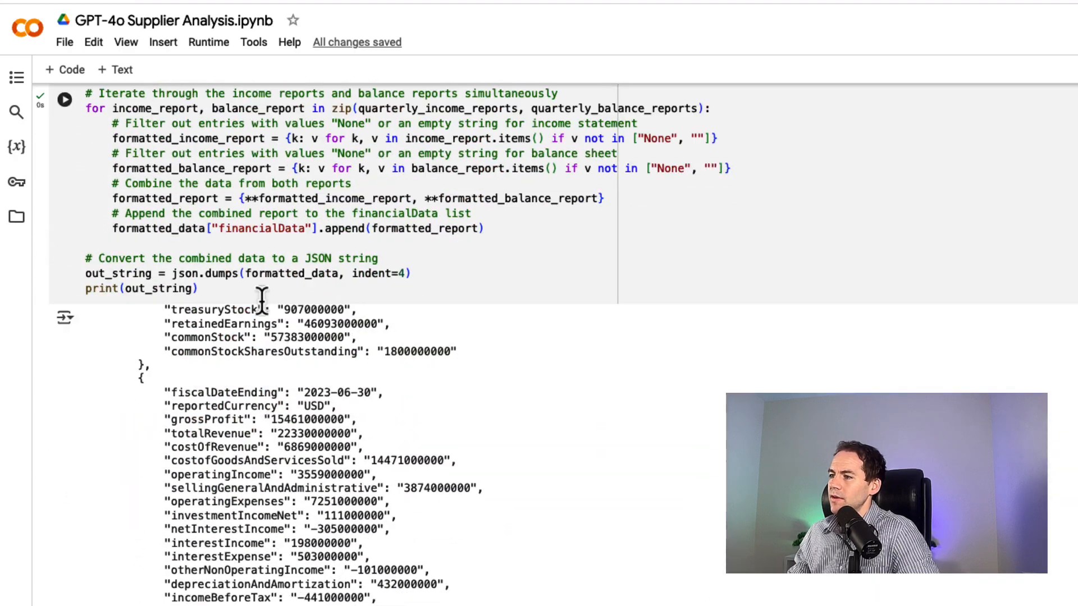
mouse_move(294, 434)
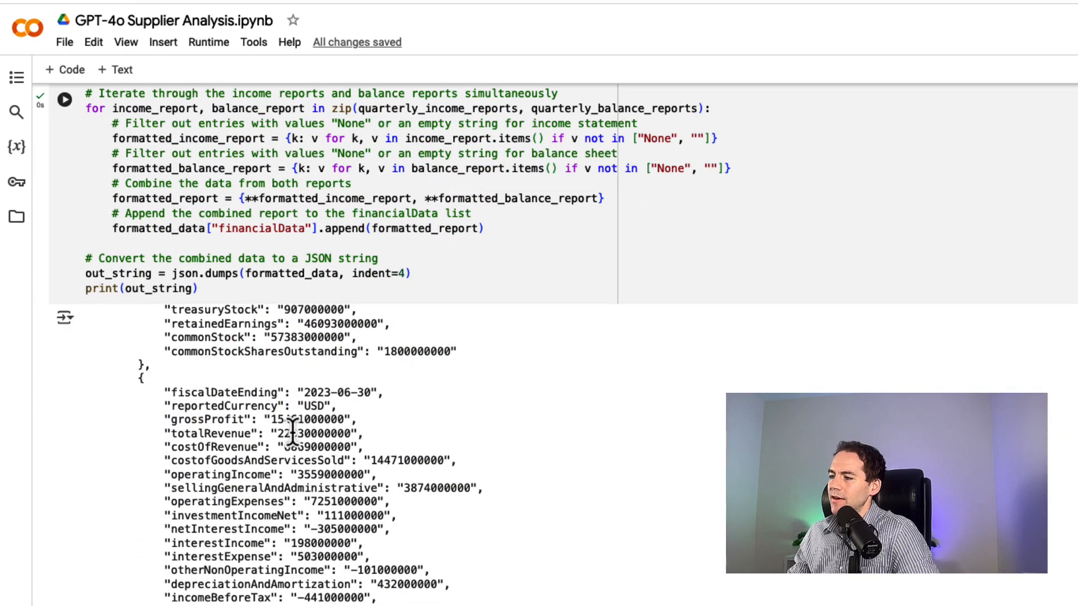
- Scroll past the formatted JSON output to the get_response(out_string) cell
scroll("down", 3)
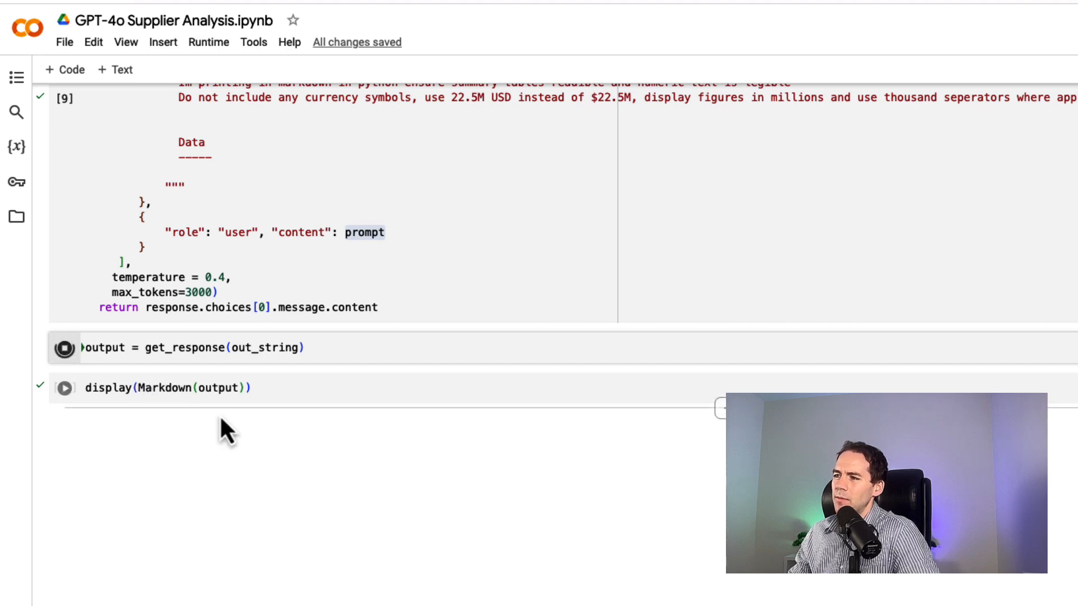
- Run display(Markdown(output)) to render GPT-4o's report with its quarterly summary table
left_click(65, 386)
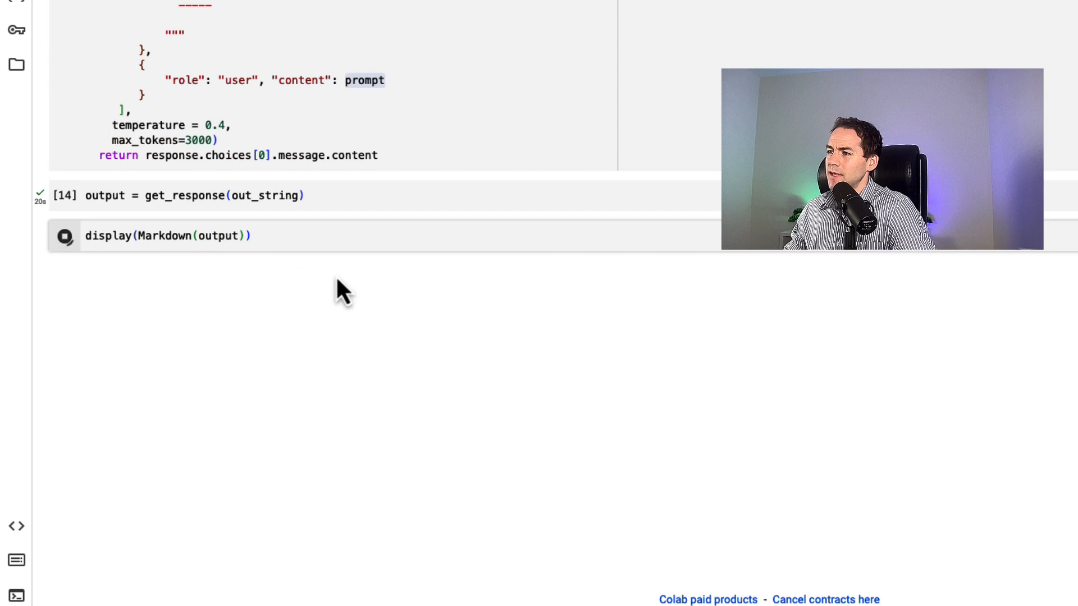
left_click(64, 234)
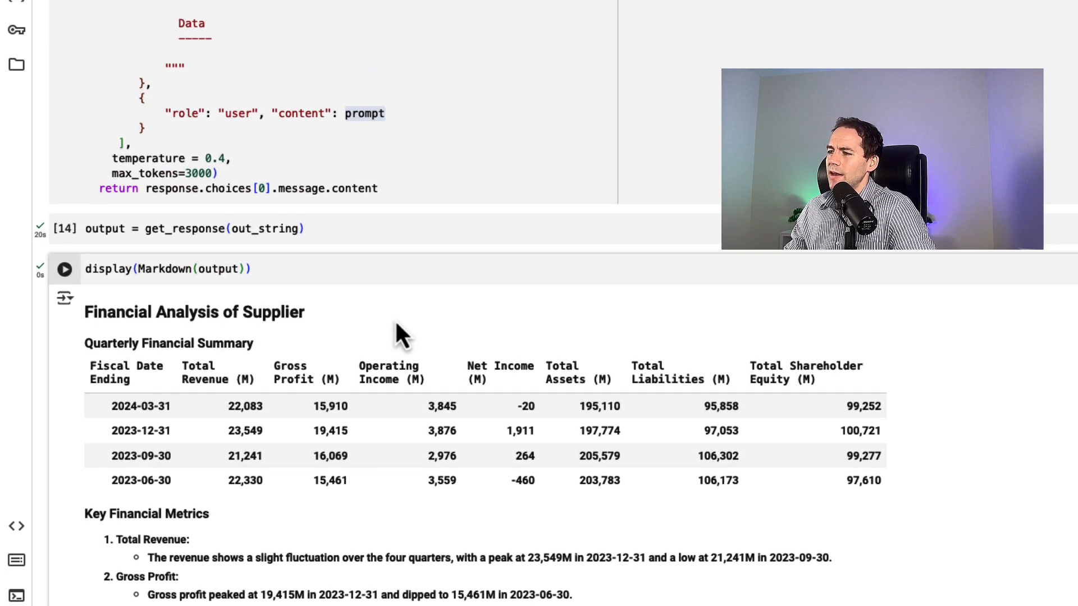
scroll("down", 3)
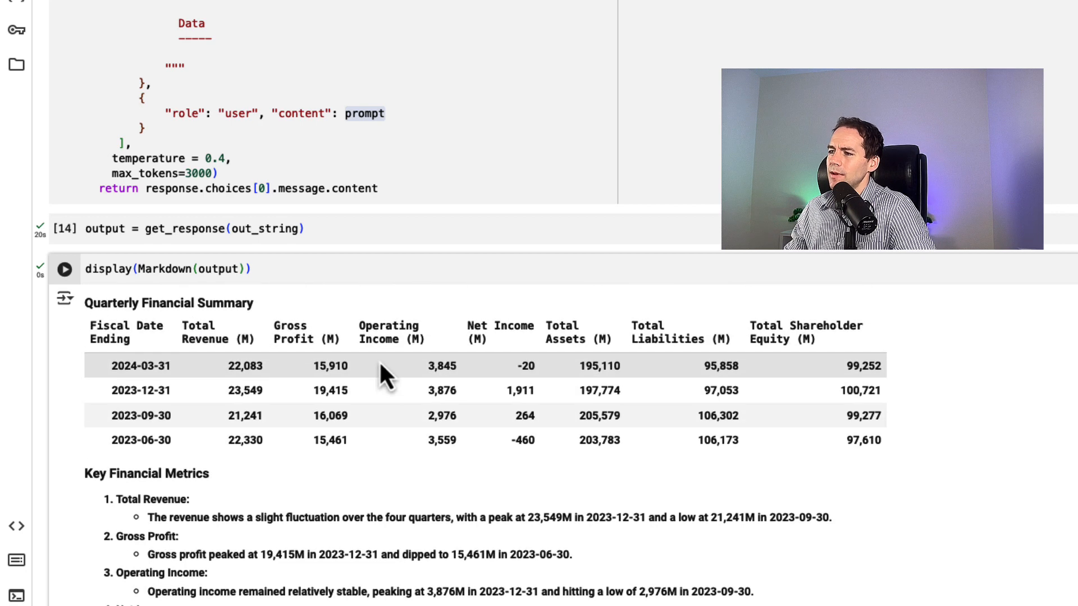
mouse_move(897, 378)
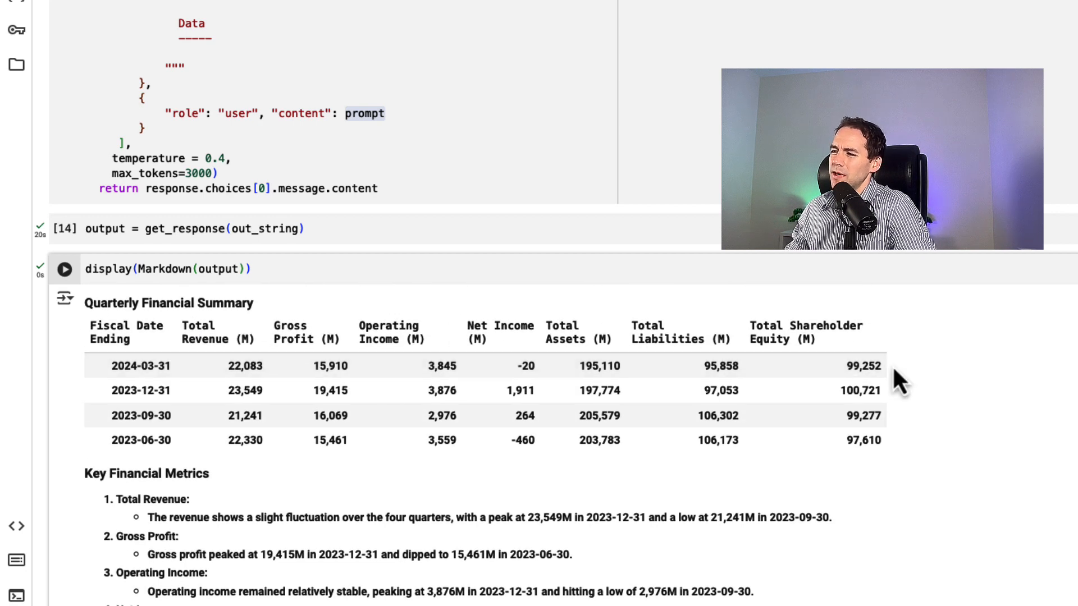
mouse_move(906, 357)
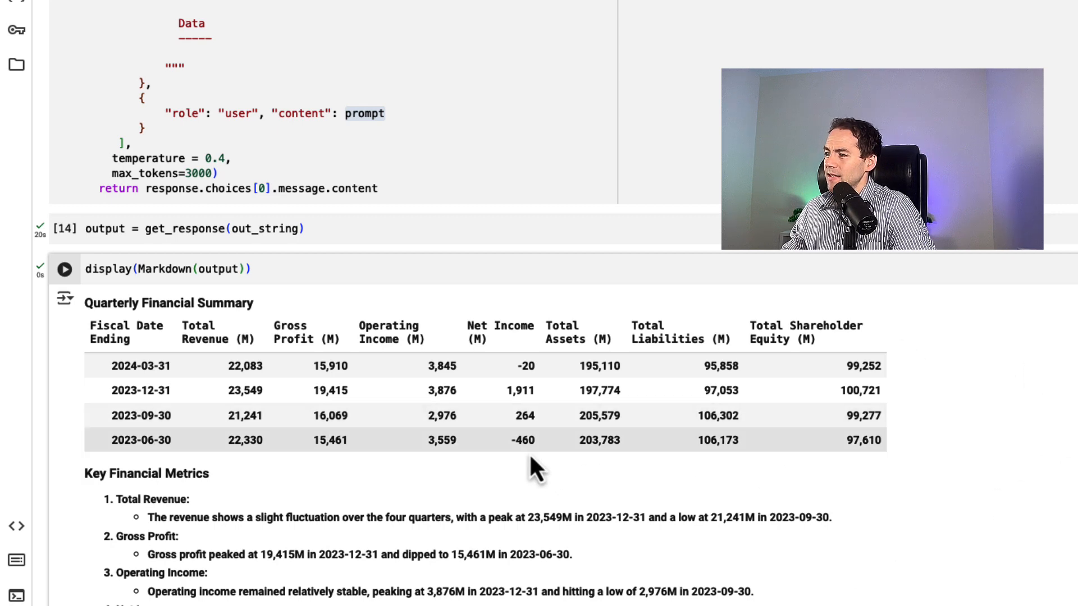
mouse_move(549, 385)
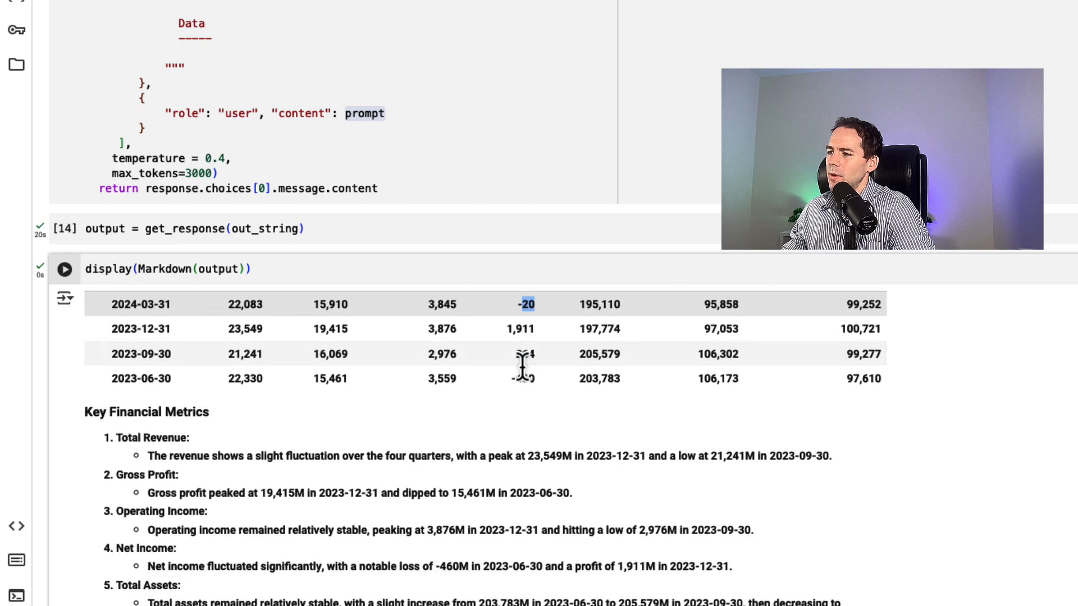
scroll("down", 3)
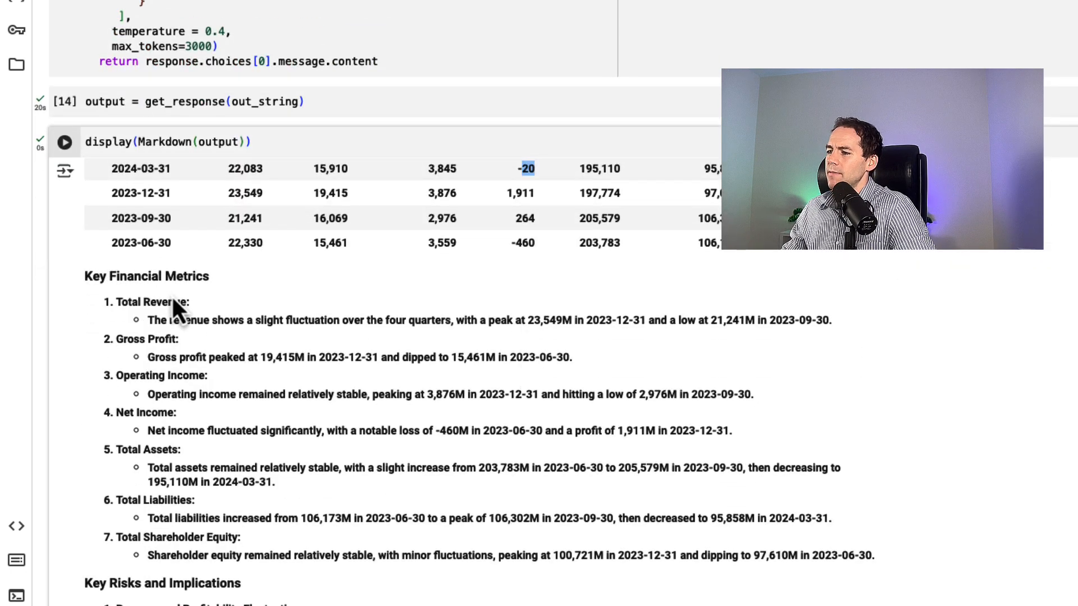
scroll("down", 3)
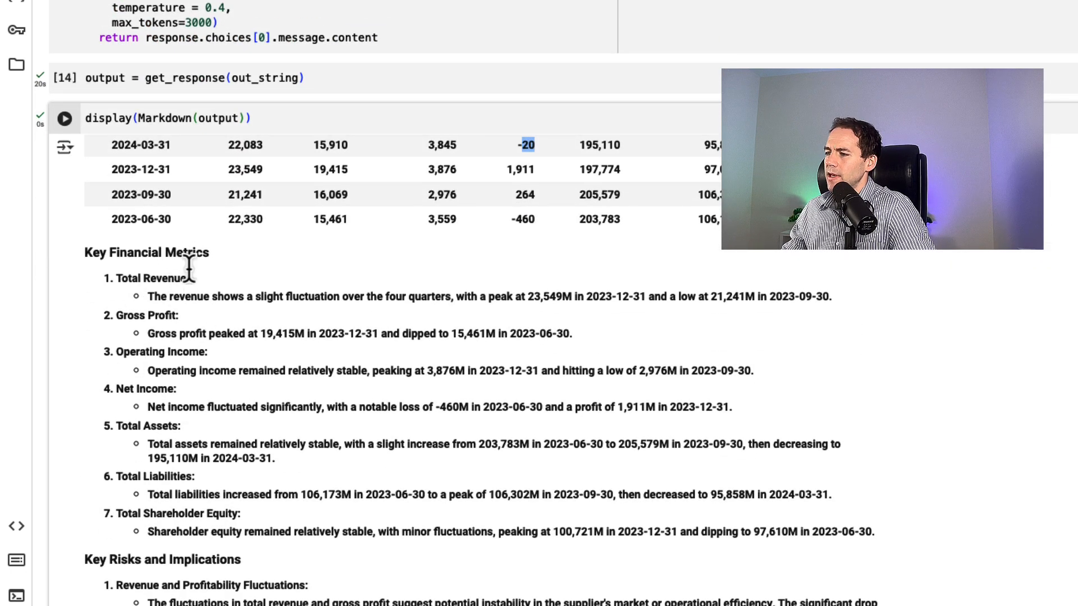
scroll("down", 3)
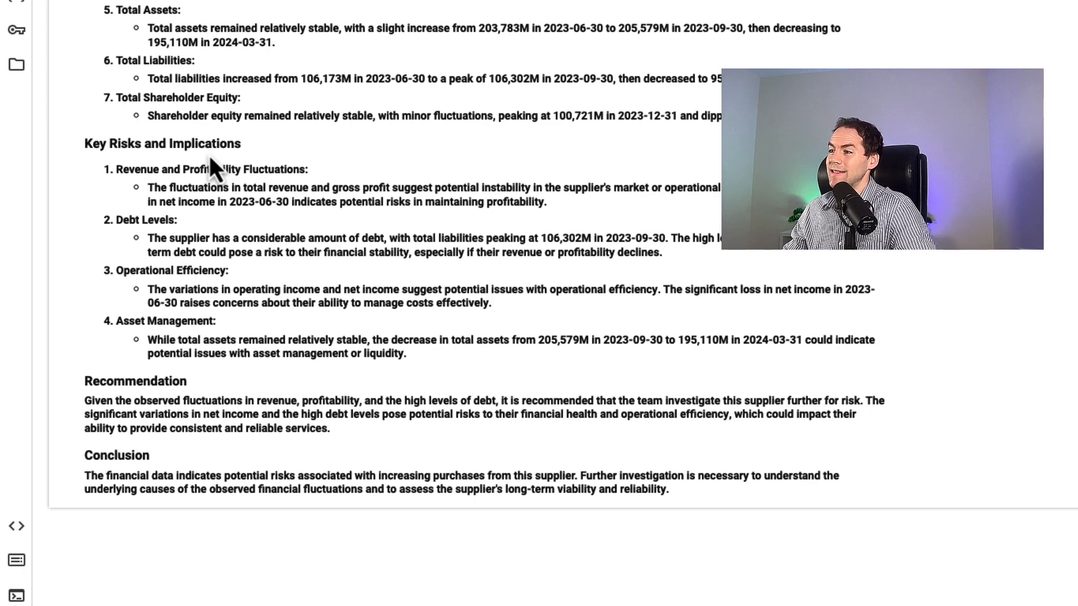
mouse_move(174, 186)
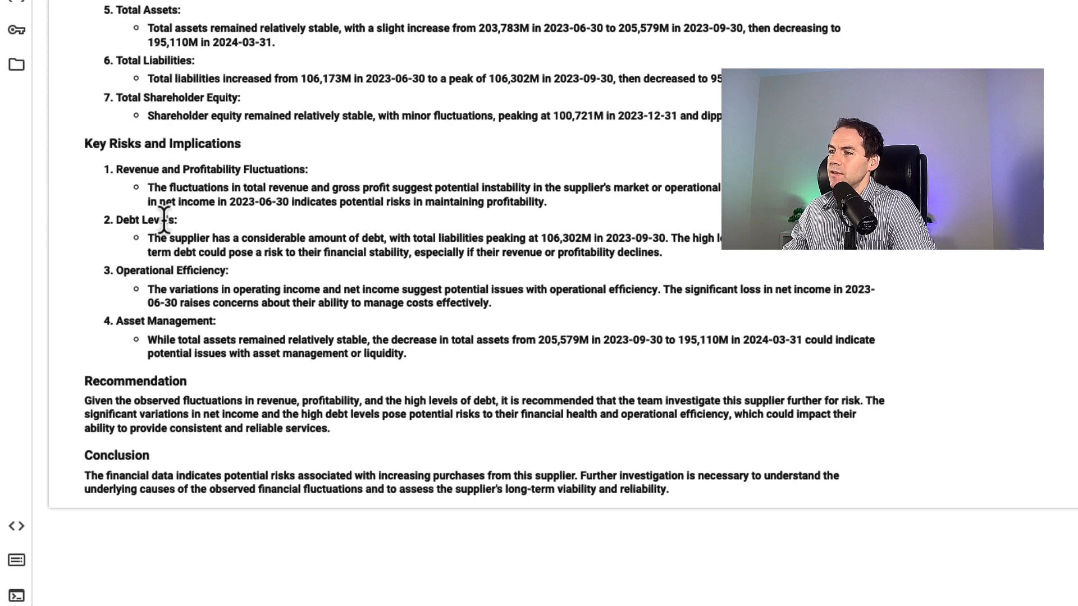
mouse_move(179, 279)
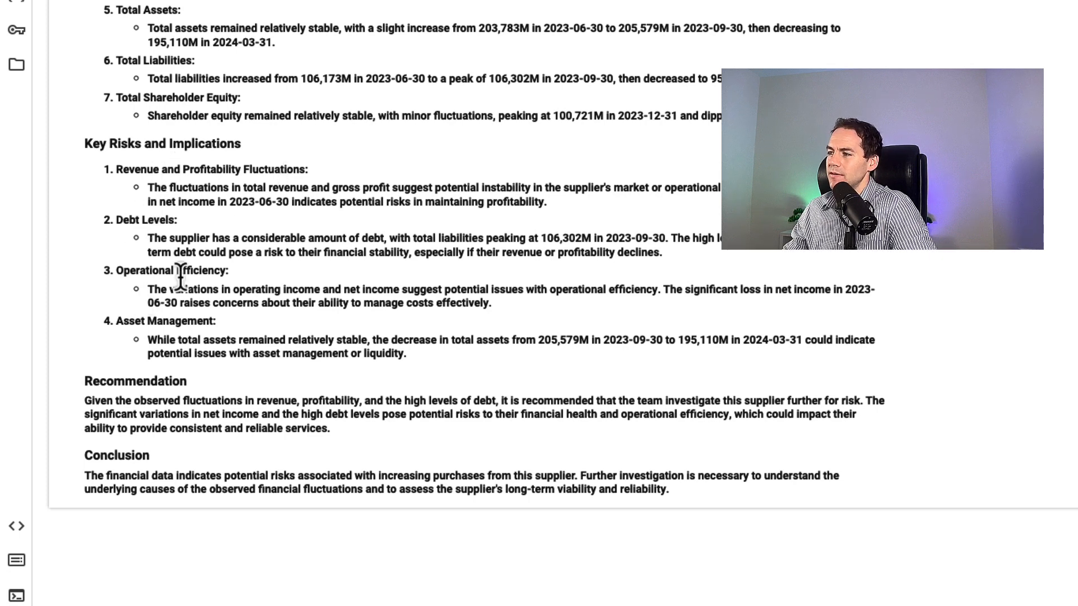